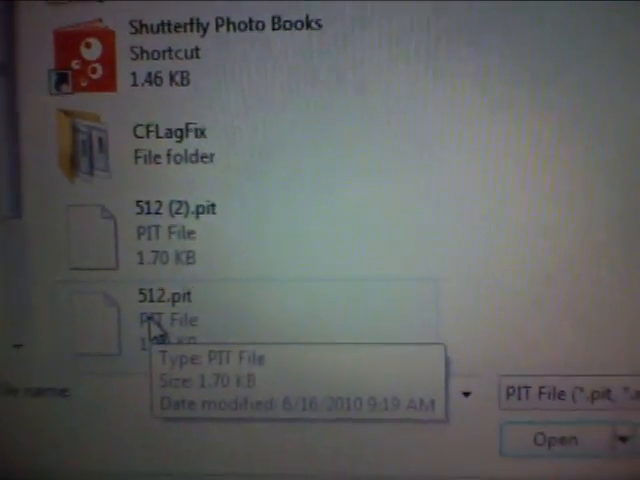
Load 512.pit as the PIT file in Odin.
{"action": "left_click", "coordinate": [553, 441]}
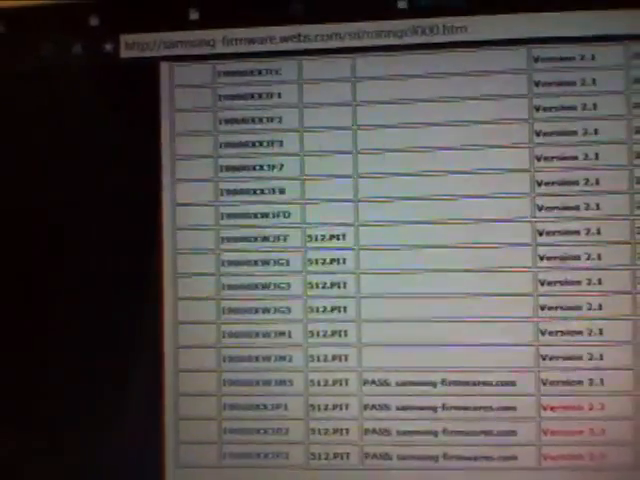
Scroll the I9000 firmware table to the XXJEC through XXJF8 builds.
{"action": "scroll", "scroll_direction": "down", "scroll_amount": 3}
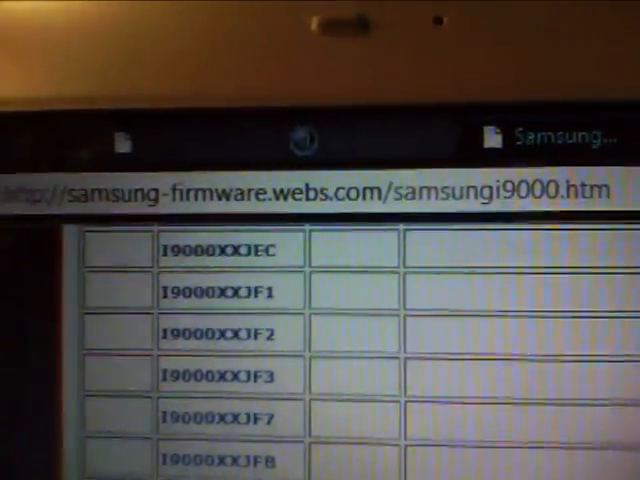
Scroll down to the I9000XWJM5 row paired with 512.PIT.
{"action": "scroll", "scroll_direction": "down", "scroll_amount": 3}
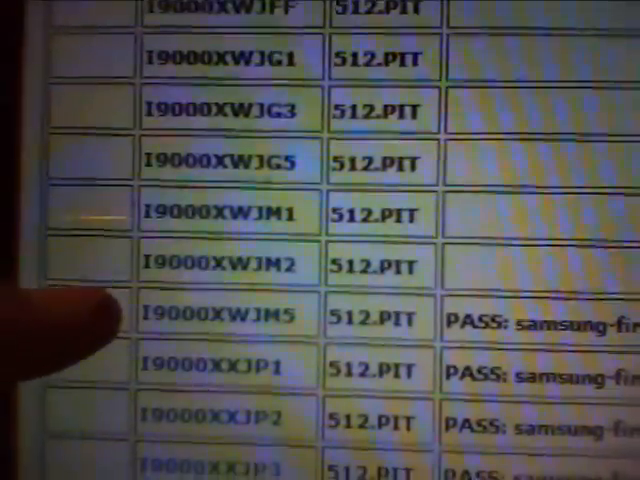
{"action": "scroll", "scroll_direction": "down", "scroll_amount": 3}
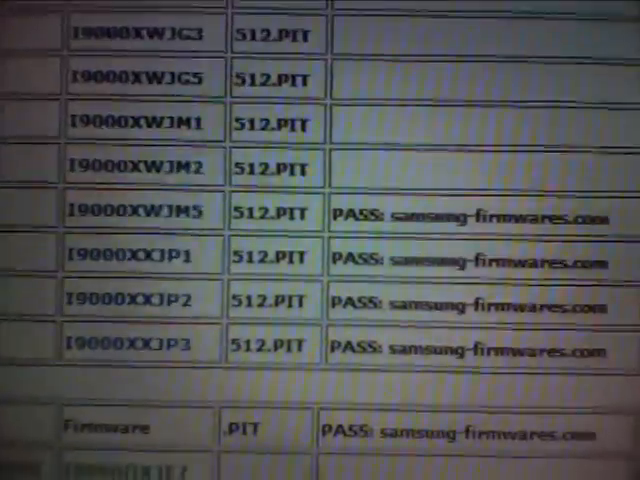